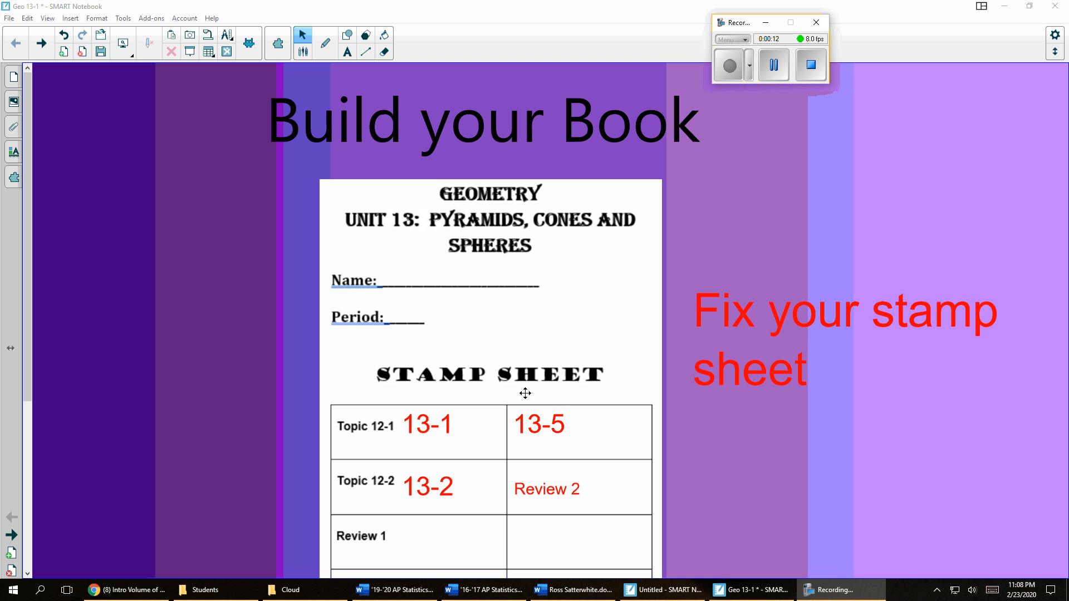
mouse_move(479, 451)
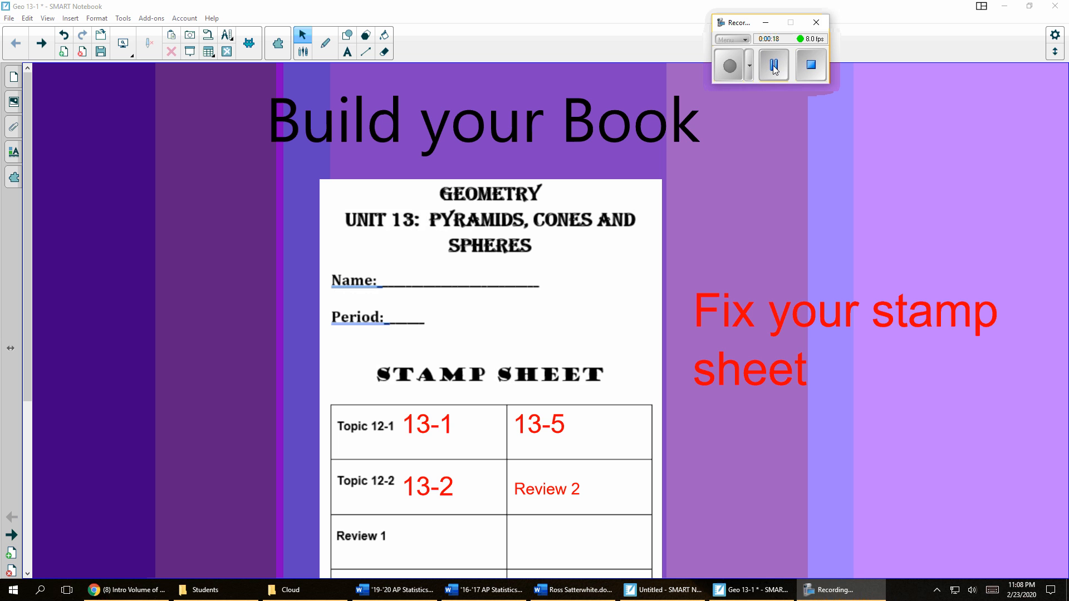
Scroll the stamp sheet down to reveal 13-3 and 13-4 beside Topic 12-3 and Review 2.
click(773, 64)
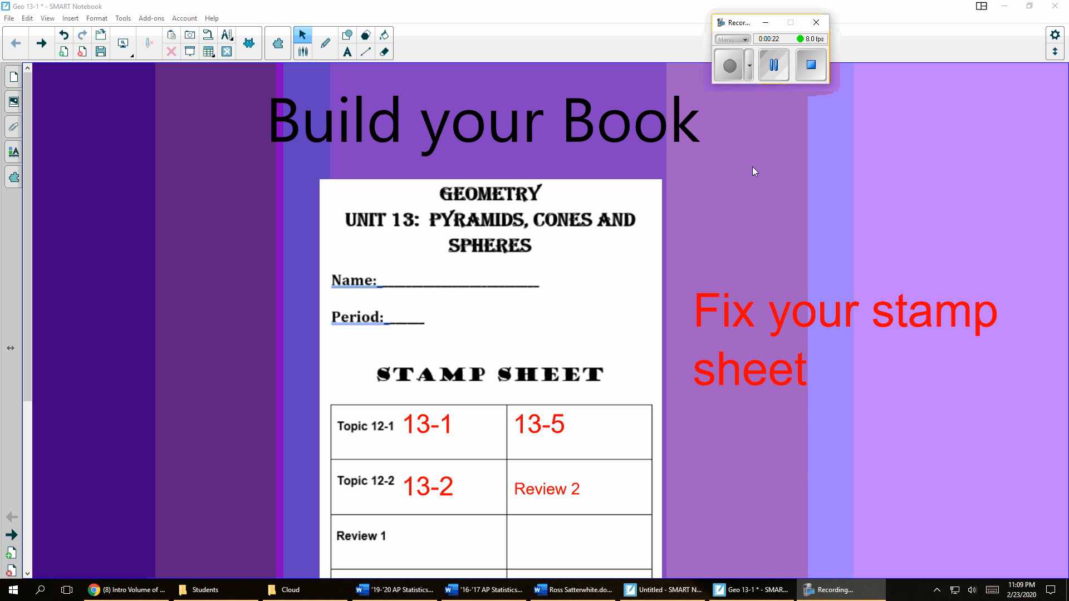
mouse_move(697, 254)
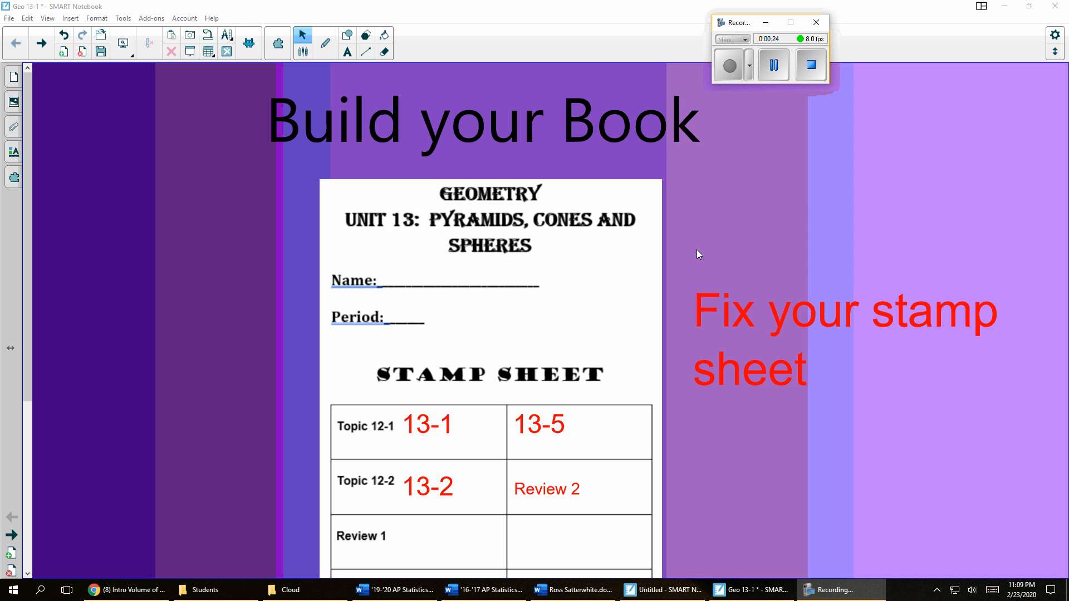
mouse_move(557, 405)
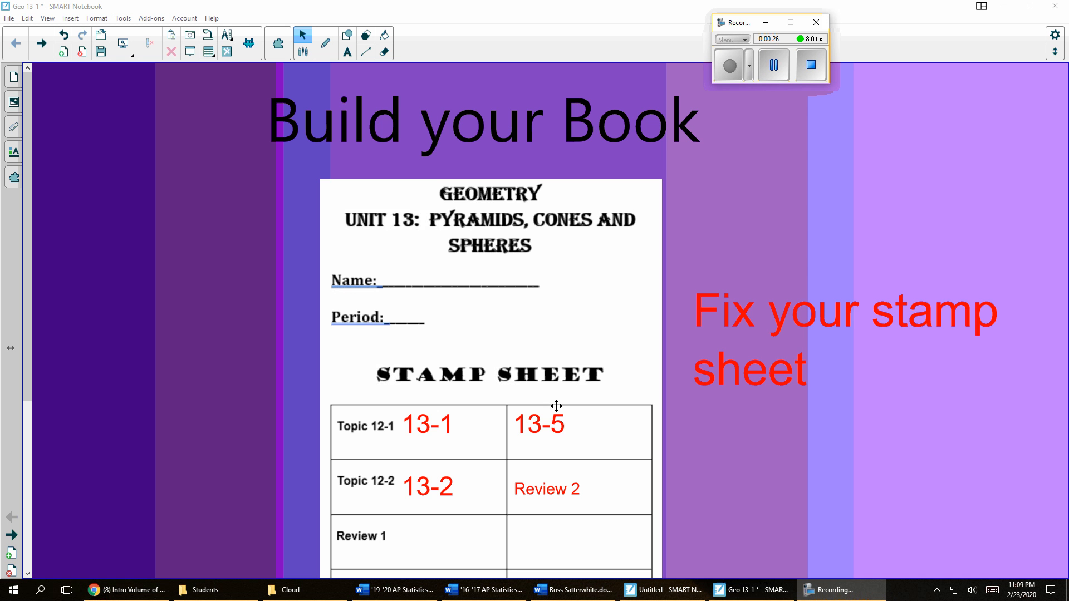
scroll(down, 3)
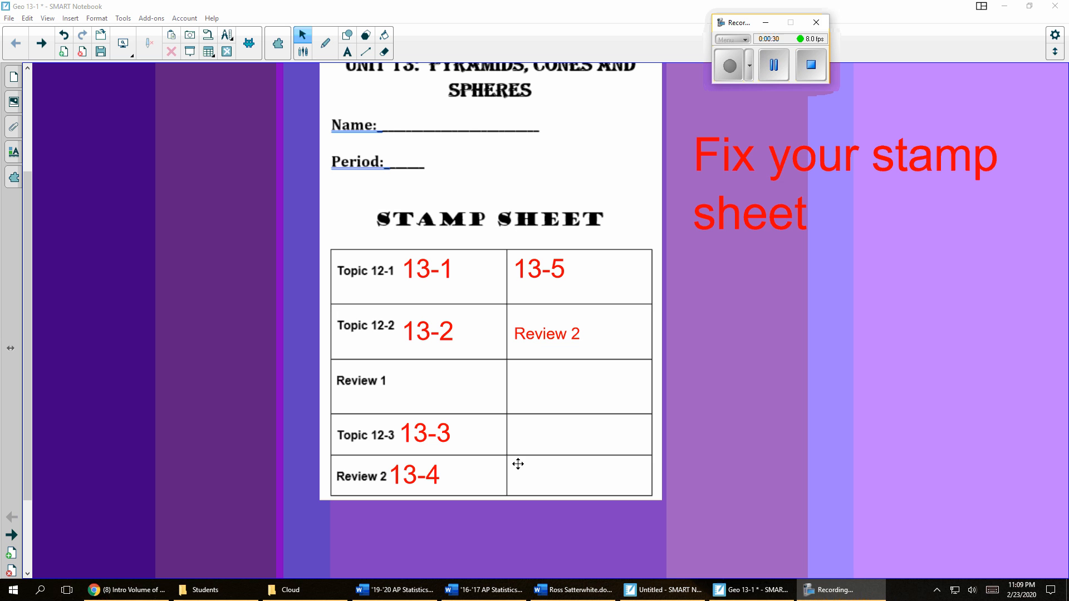
mouse_move(378, 279)
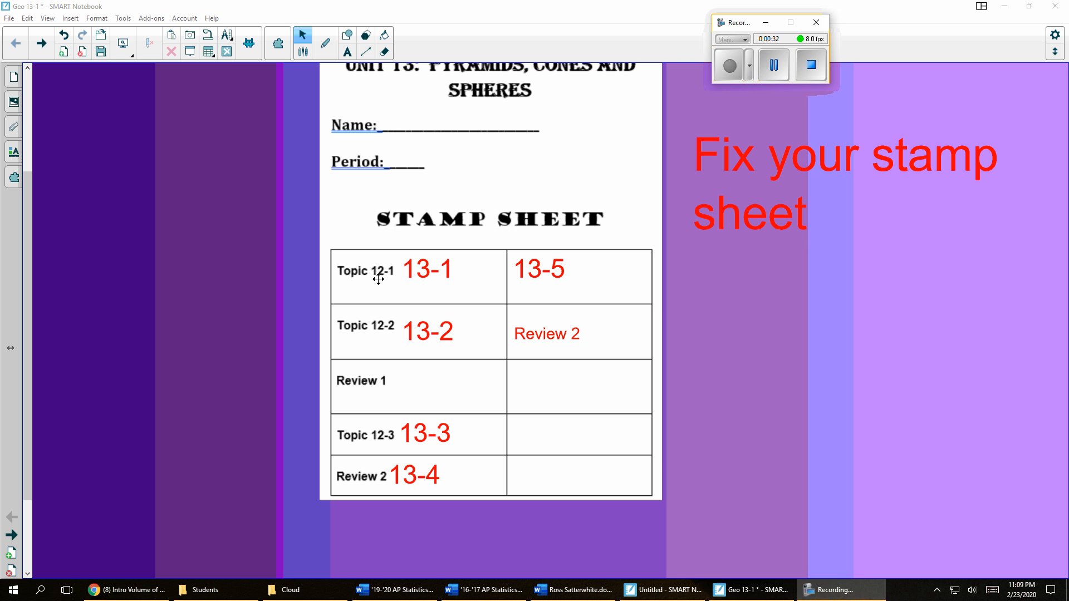
mouse_move(424, 311)
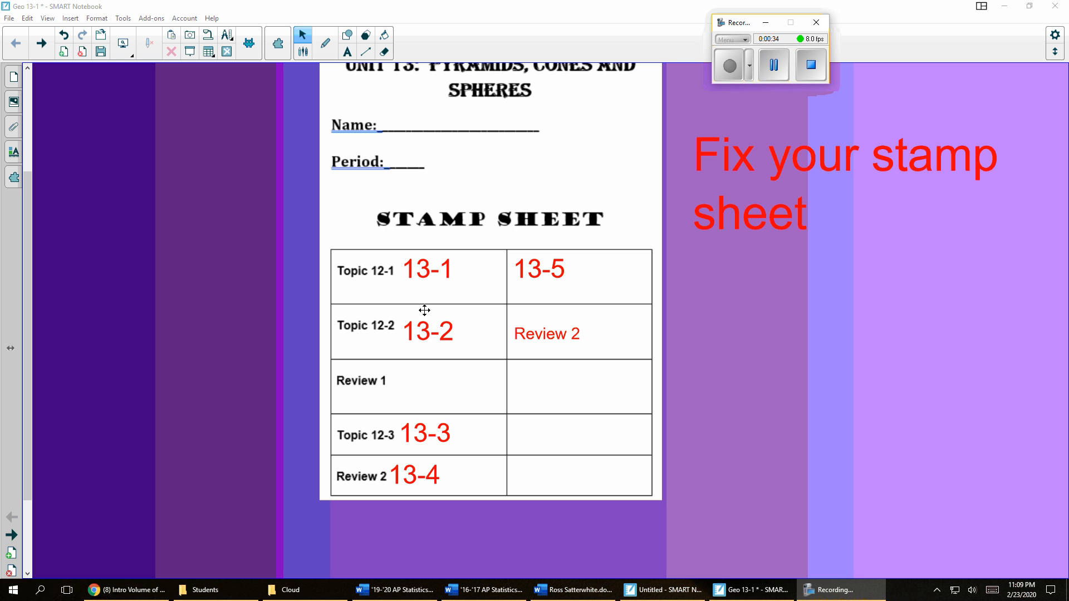
mouse_move(443, 339)
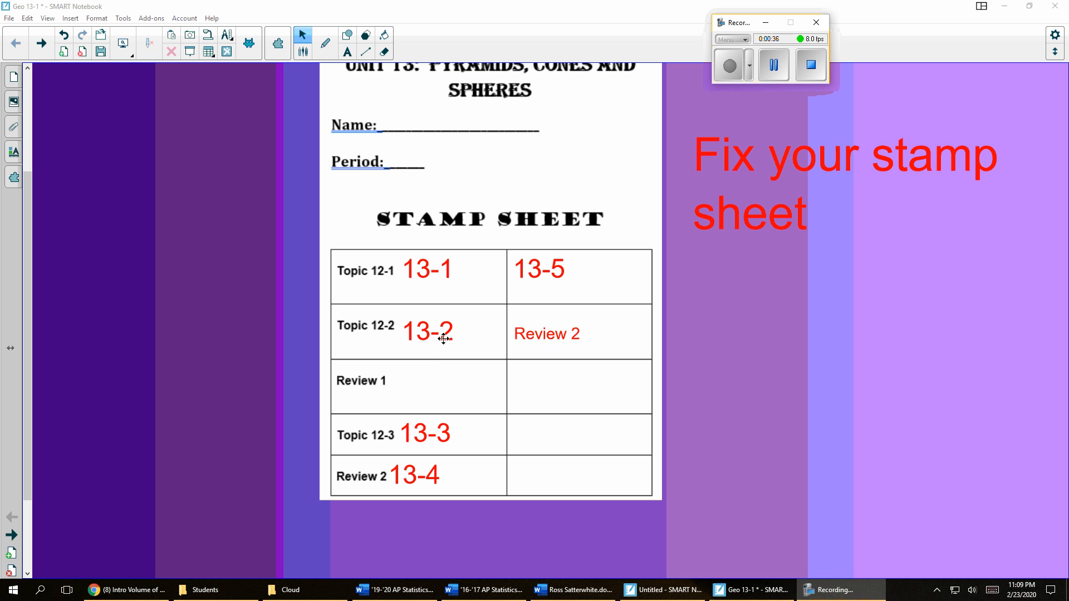
mouse_move(434, 443)
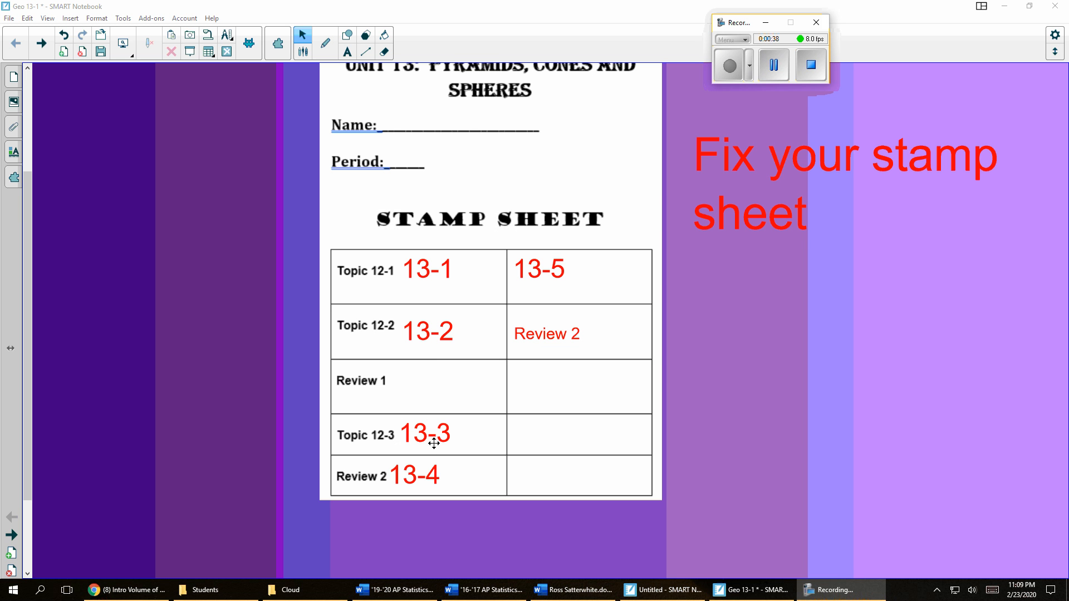
mouse_move(399, 485)
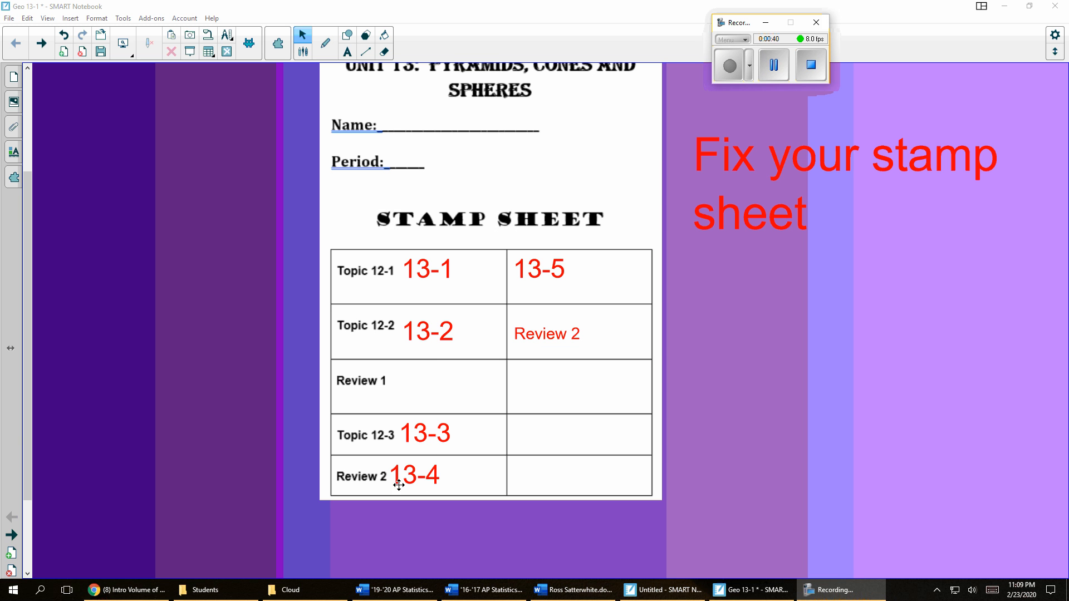
mouse_move(444, 479)
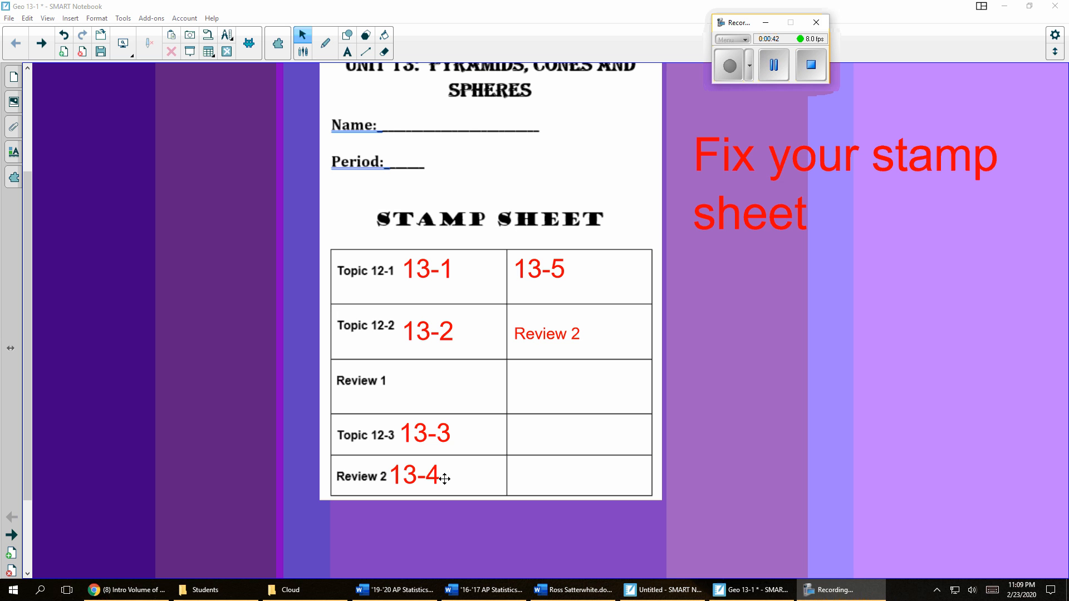
mouse_move(535, 279)
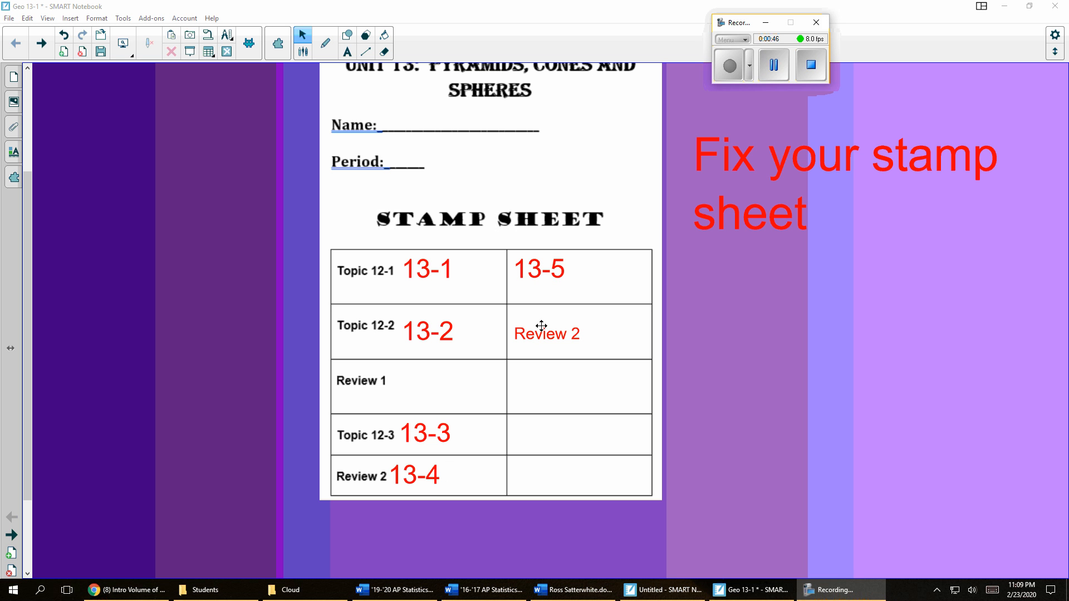
mouse_move(516, 356)
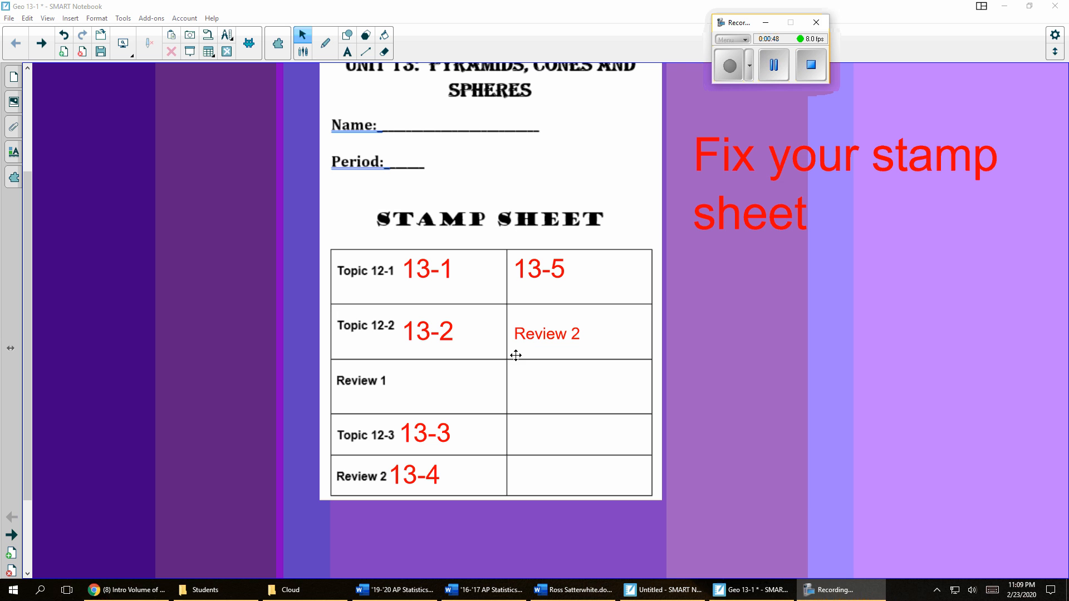
mouse_move(557, 317)
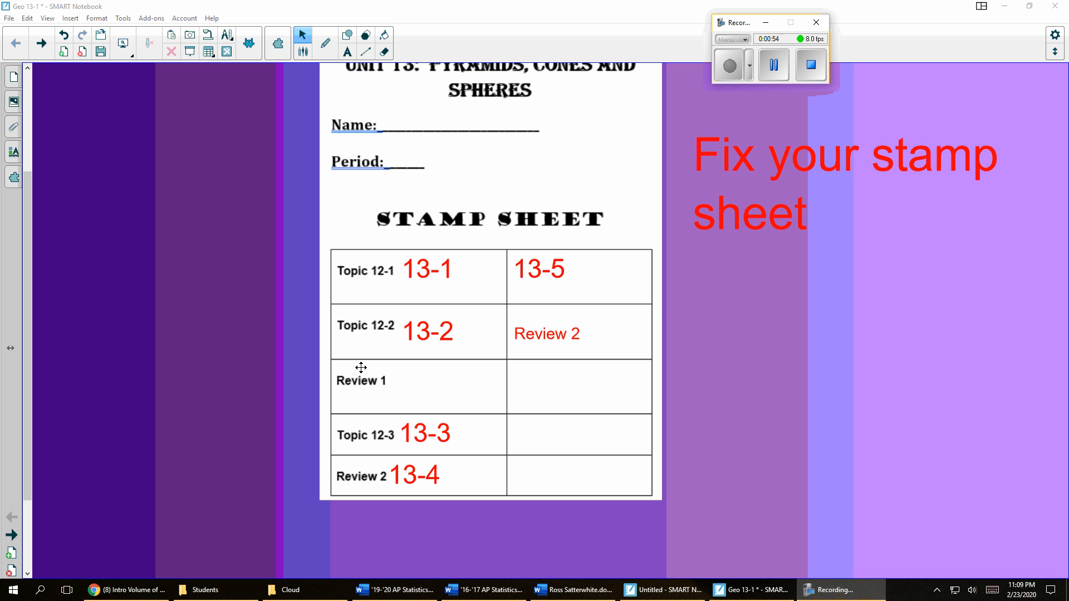
mouse_move(436, 351)
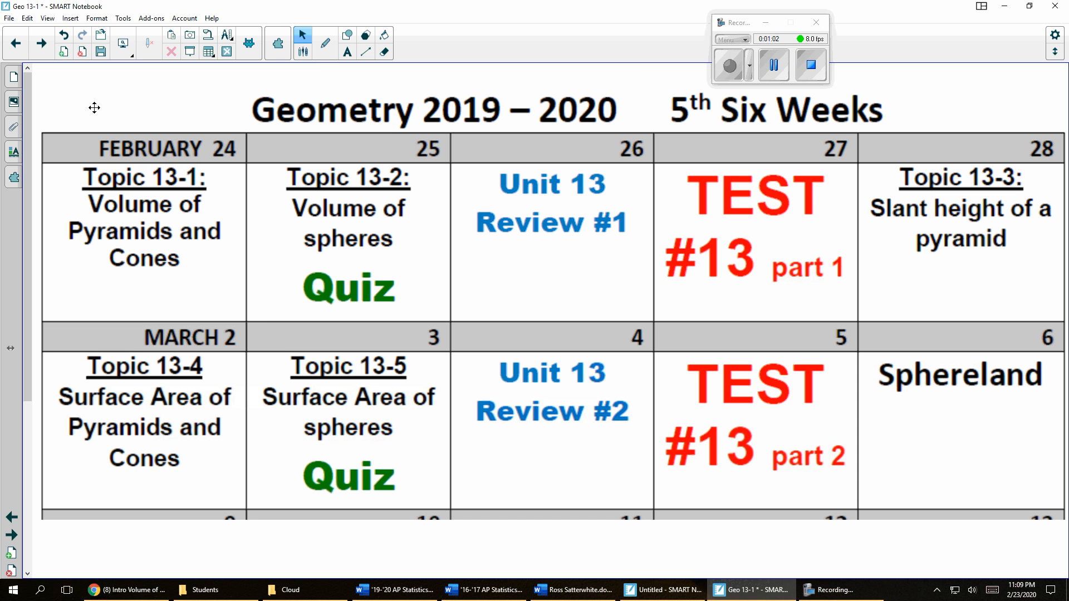
mouse_move(762, 227)
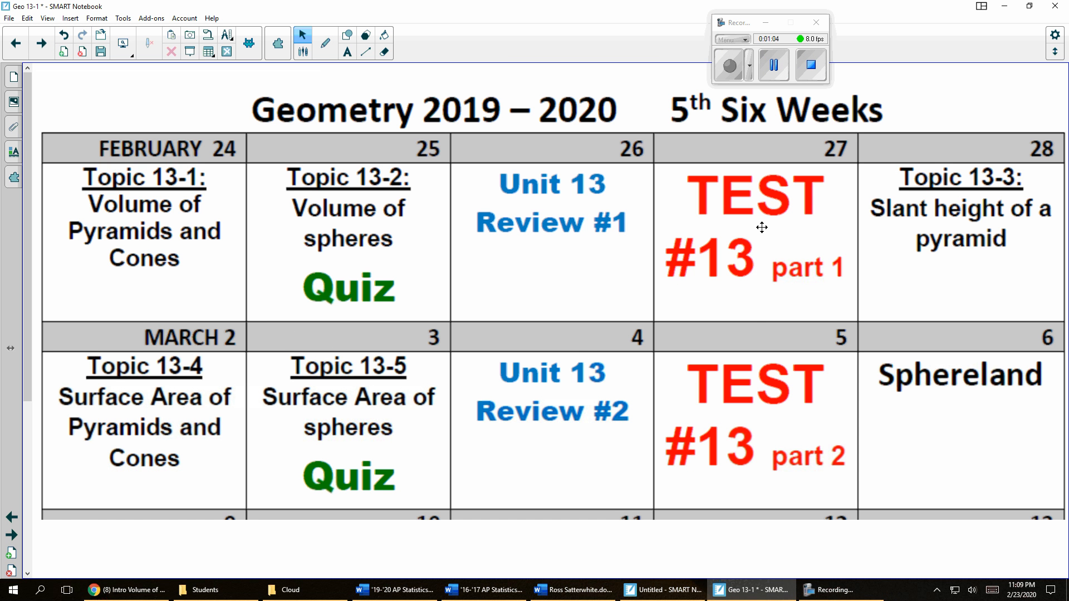
mouse_move(770, 232)
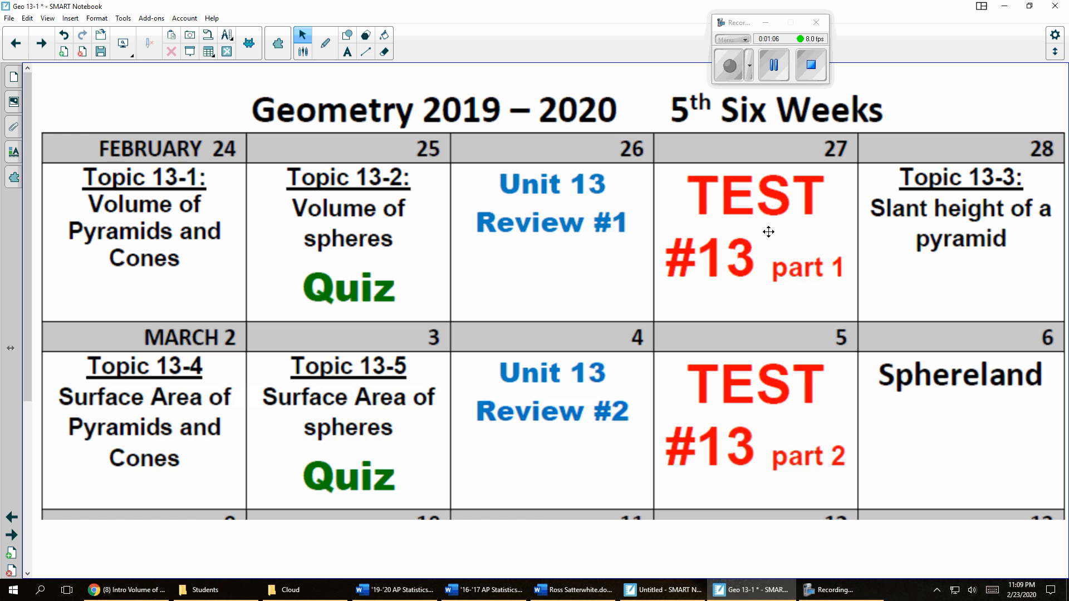
mouse_move(809, 432)
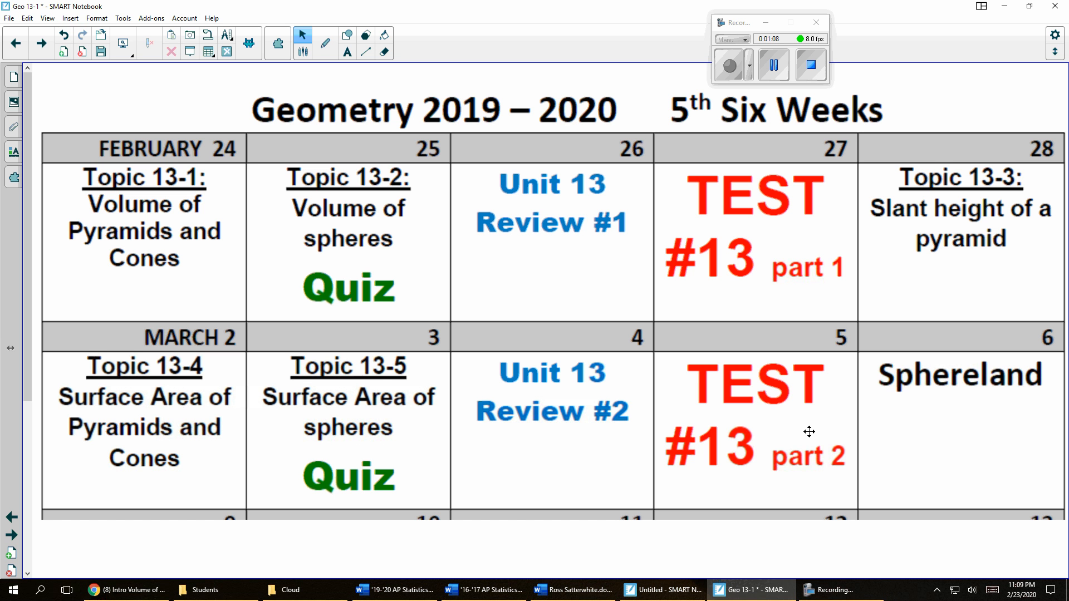
mouse_move(924, 422)
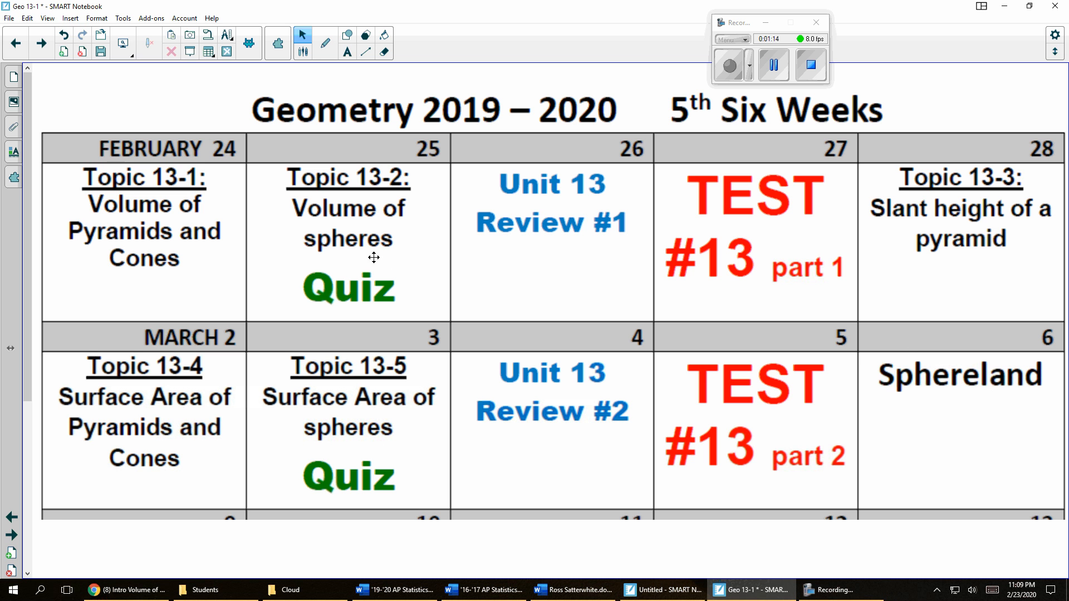
mouse_move(556, 255)
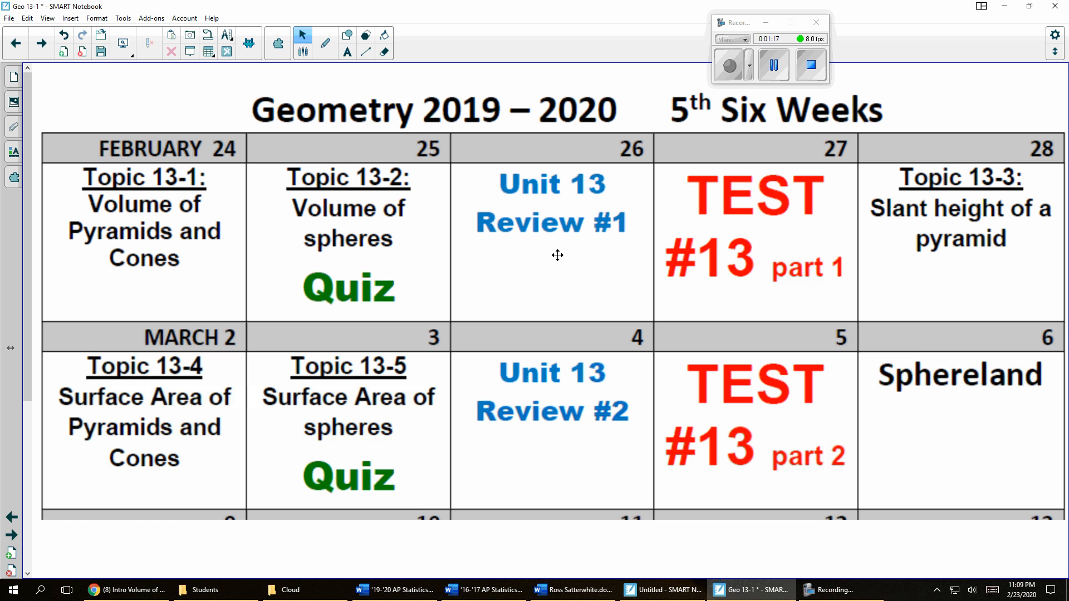
mouse_move(1002, 414)
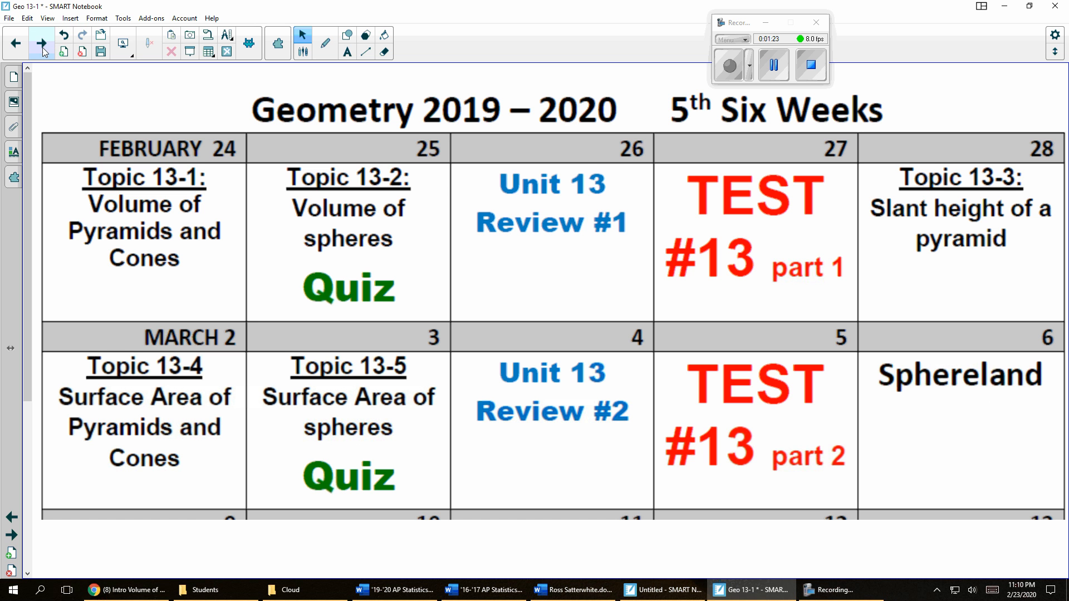
Advance to the objective slide on finding the volume of pyramids and cones.
click(41, 43)
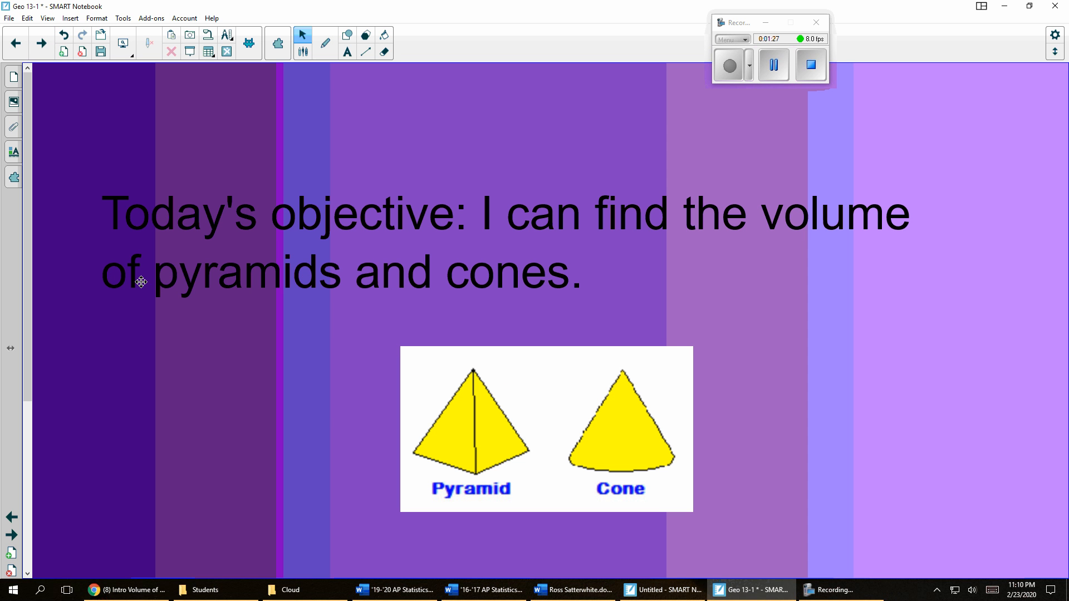
click(774, 65)
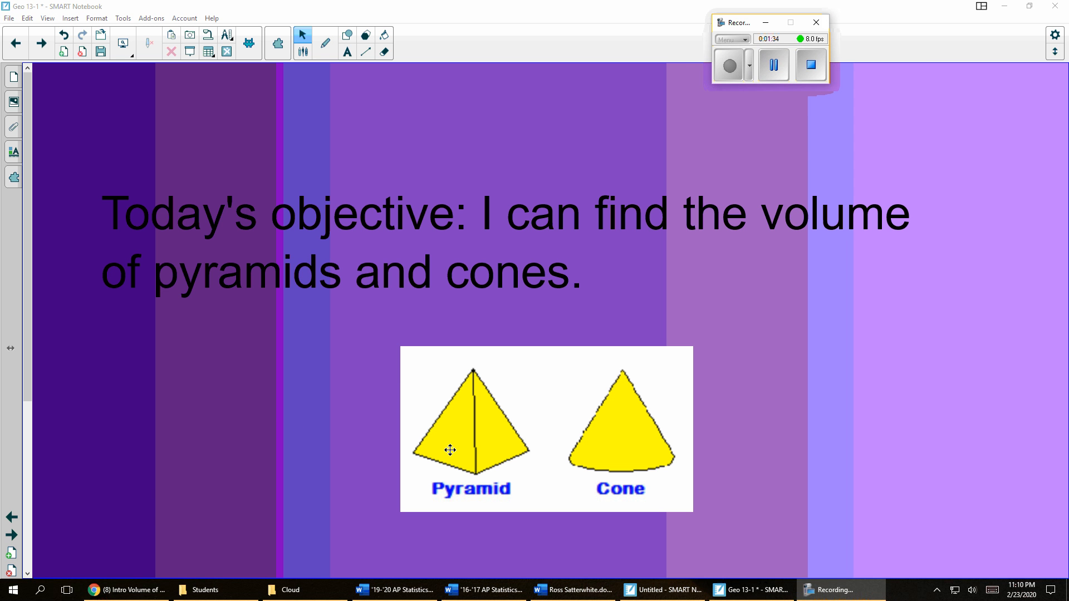
mouse_move(462, 425)
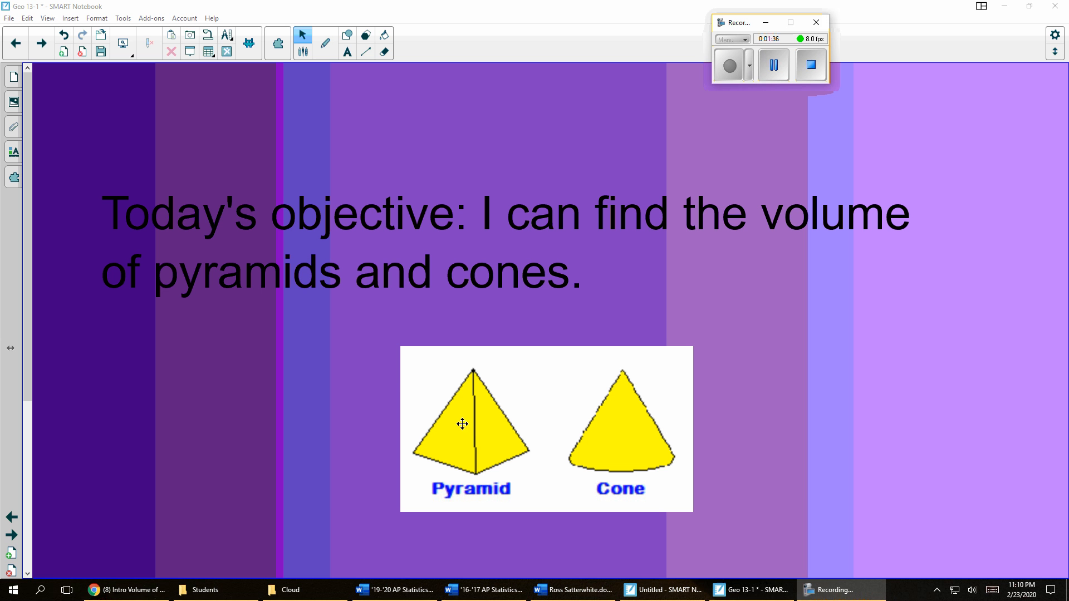